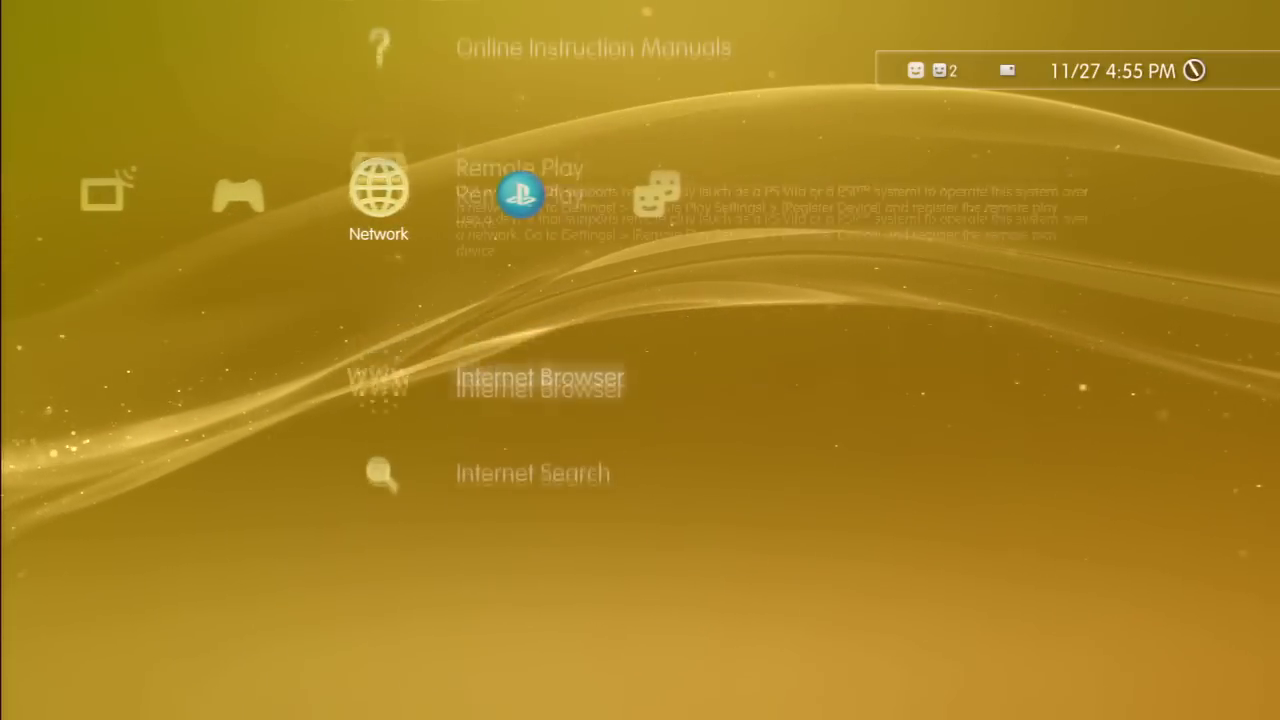
# Load 10.0.0.53:8000 in the Internet Browser to show the server's file listing
pyautogui.scroll(-3)
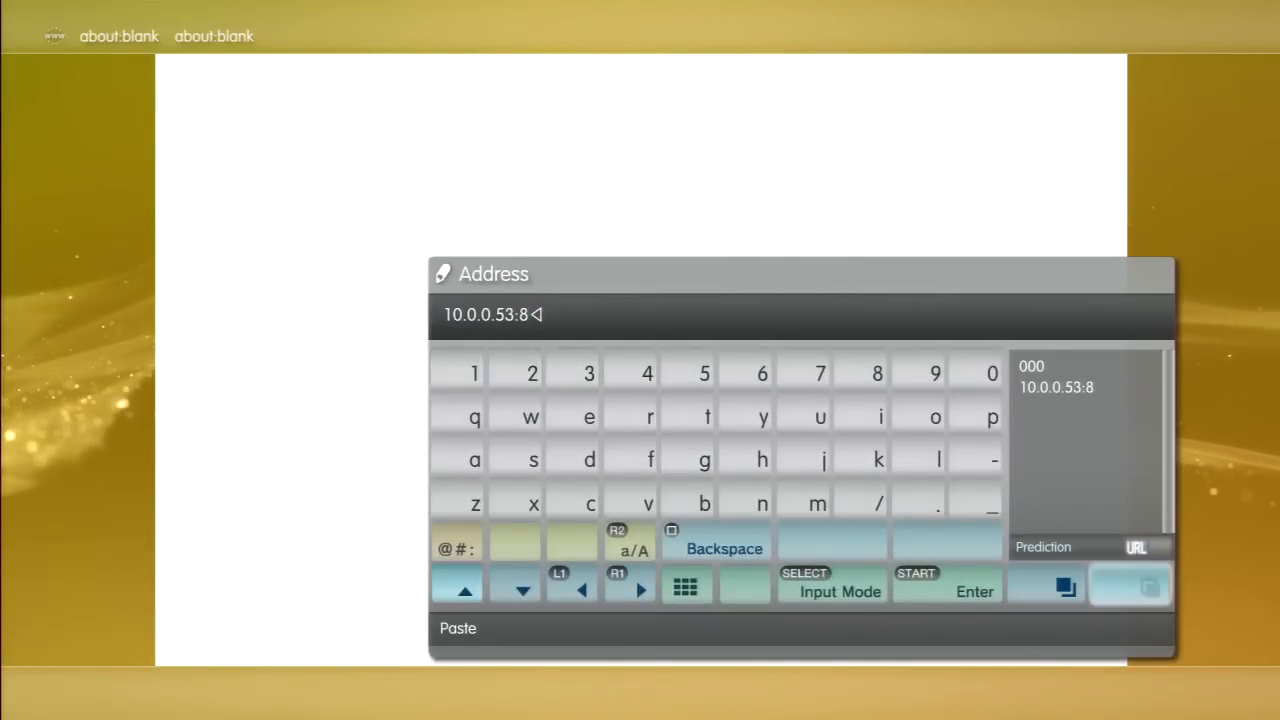
pyautogui.click(987, 369)
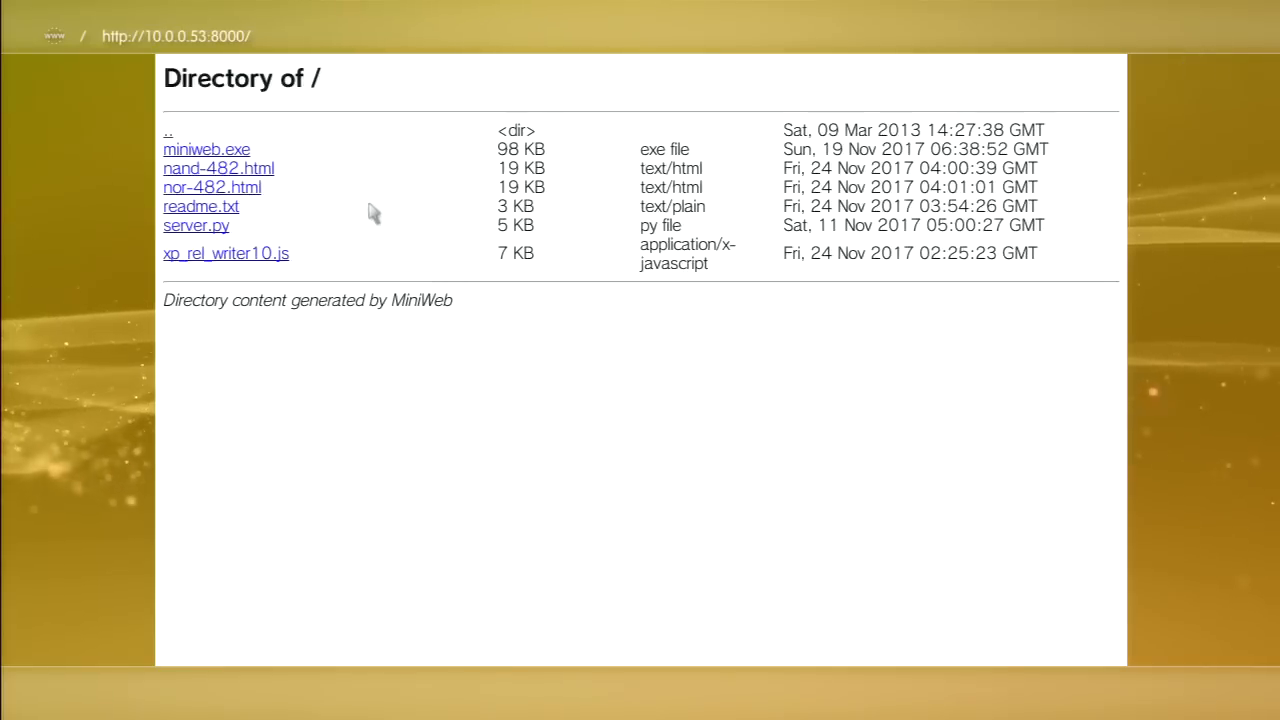
pyautogui.moveTo(278, 205)
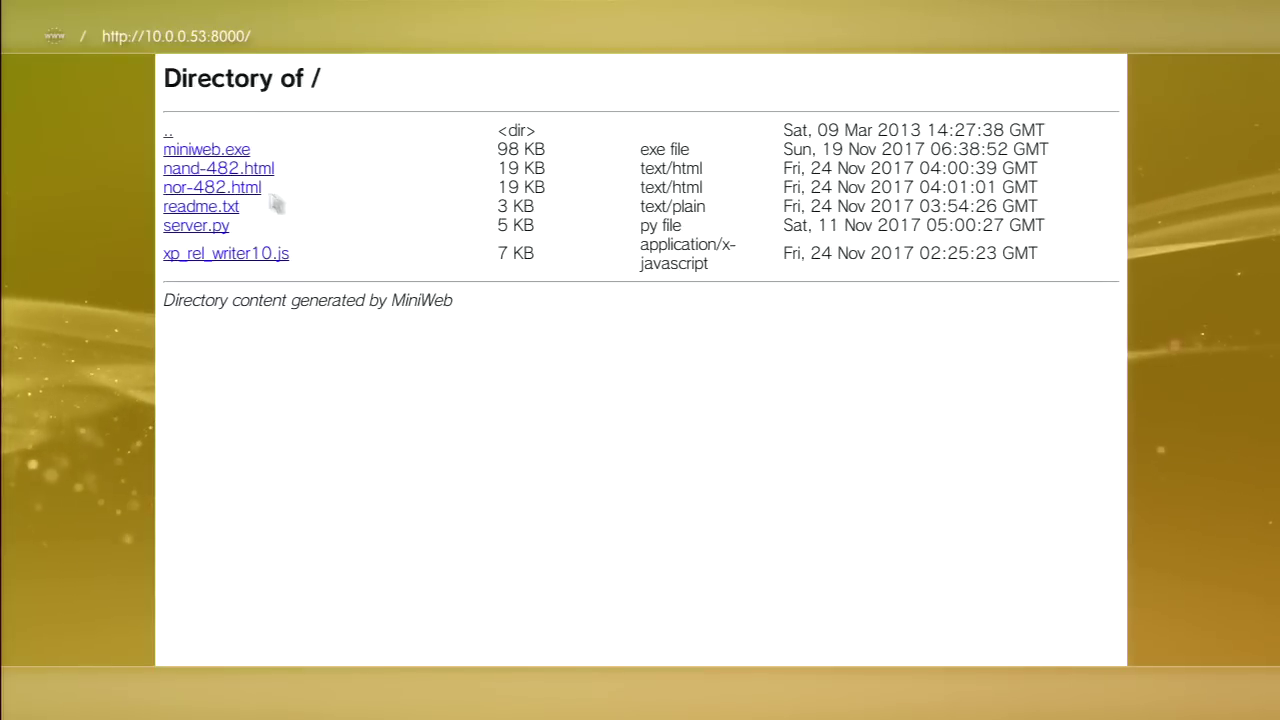
pyautogui.moveTo(250, 180)
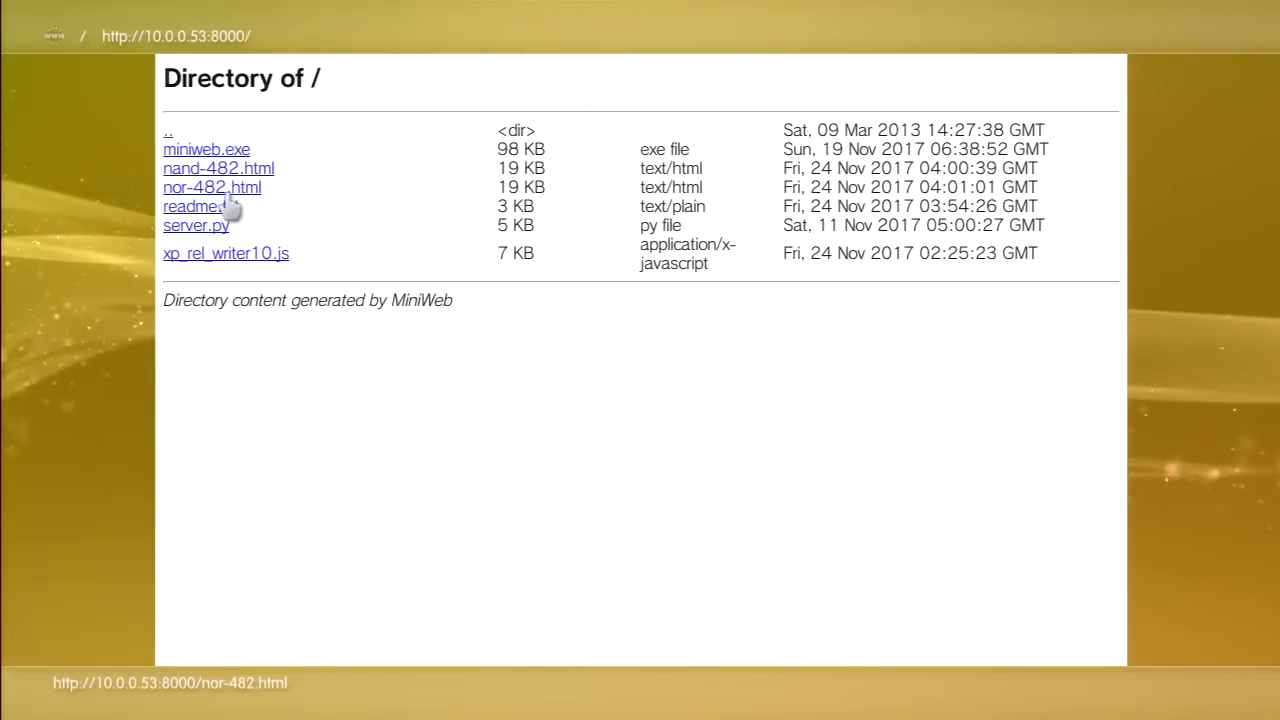
pyautogui.moveTo(178, 210)
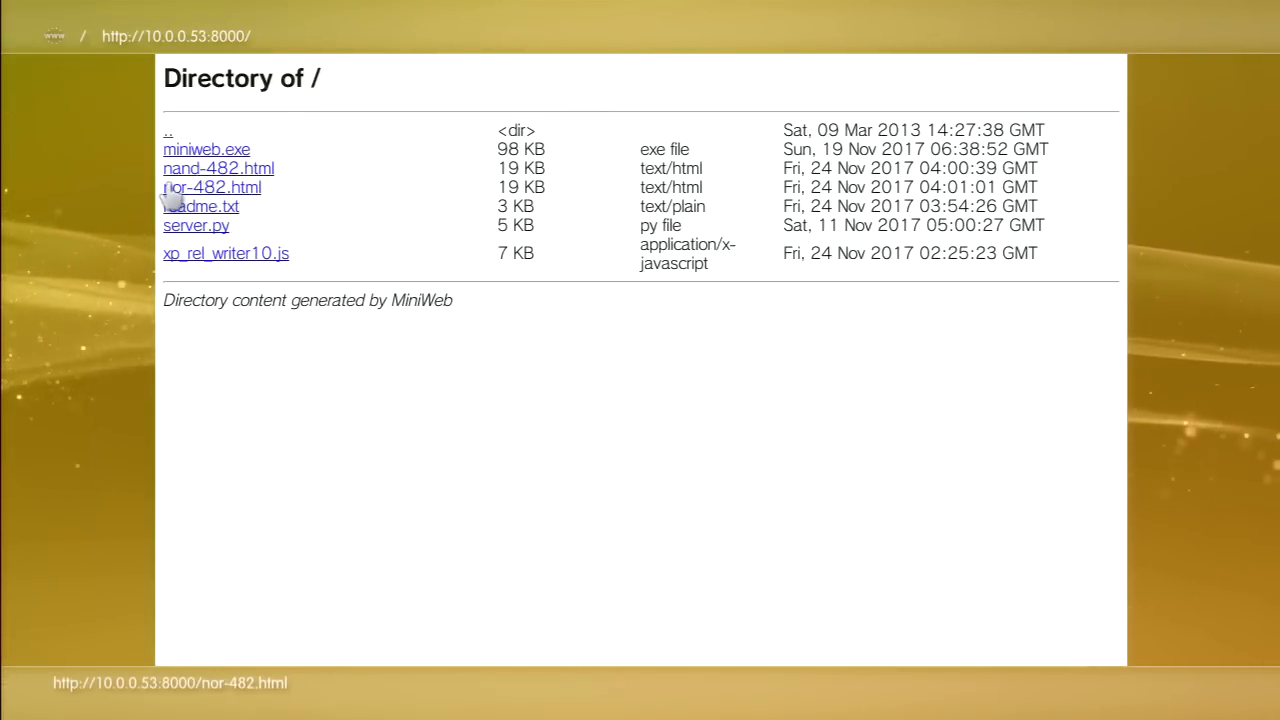
pyautogui.moveTo(232, 206)
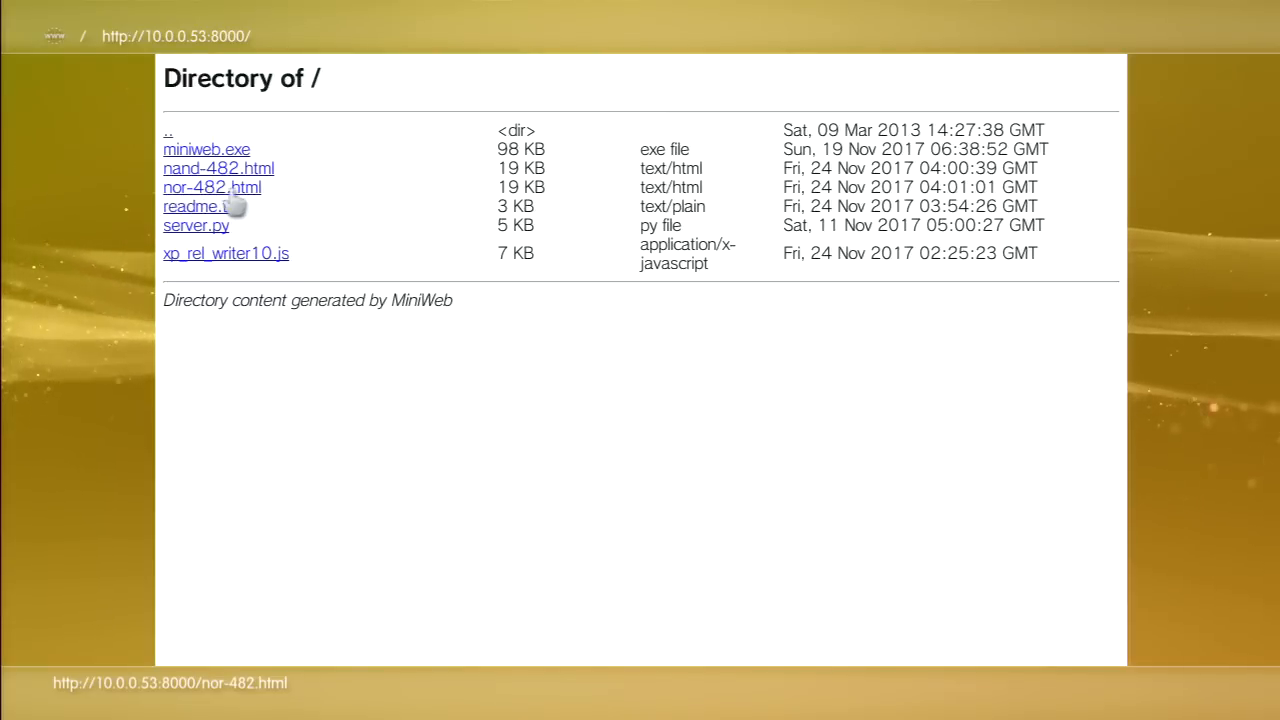
pyautogui.moveTo(235, 188)
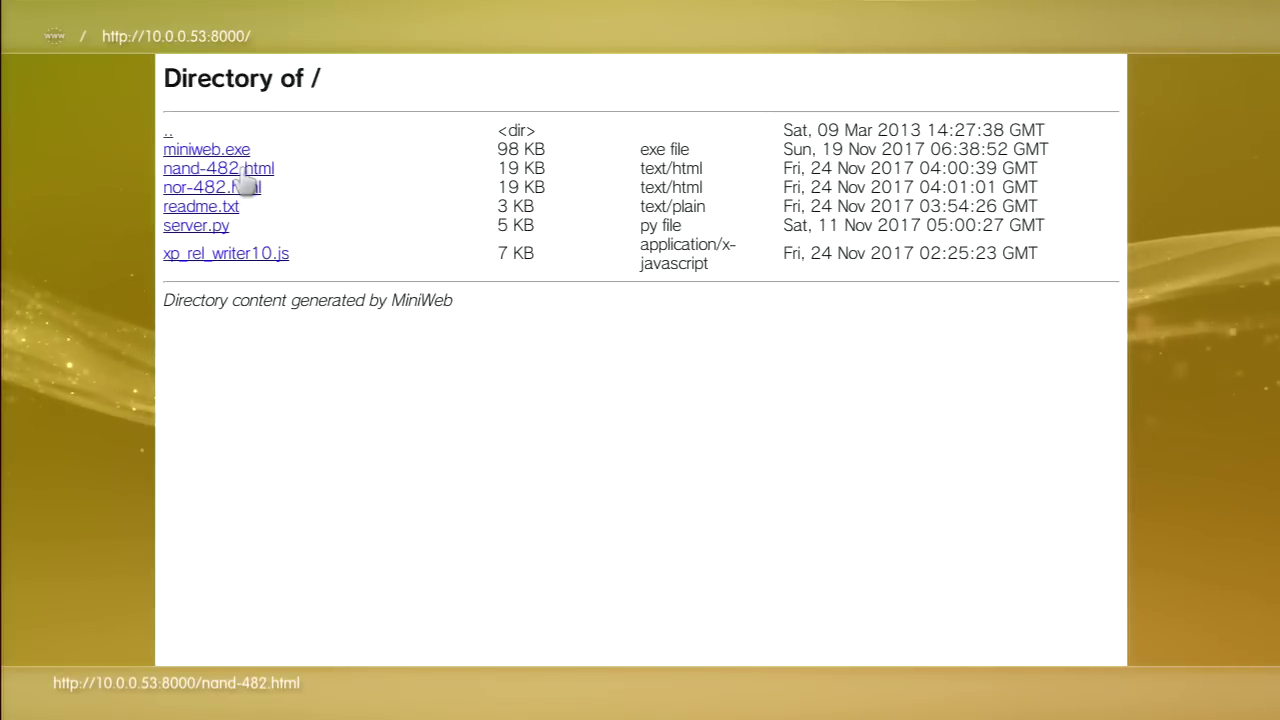
# Open nand-482.html and confirm 'Write to NAND Flash Memory' to start the flash write
pyautogui.click(218, 168)
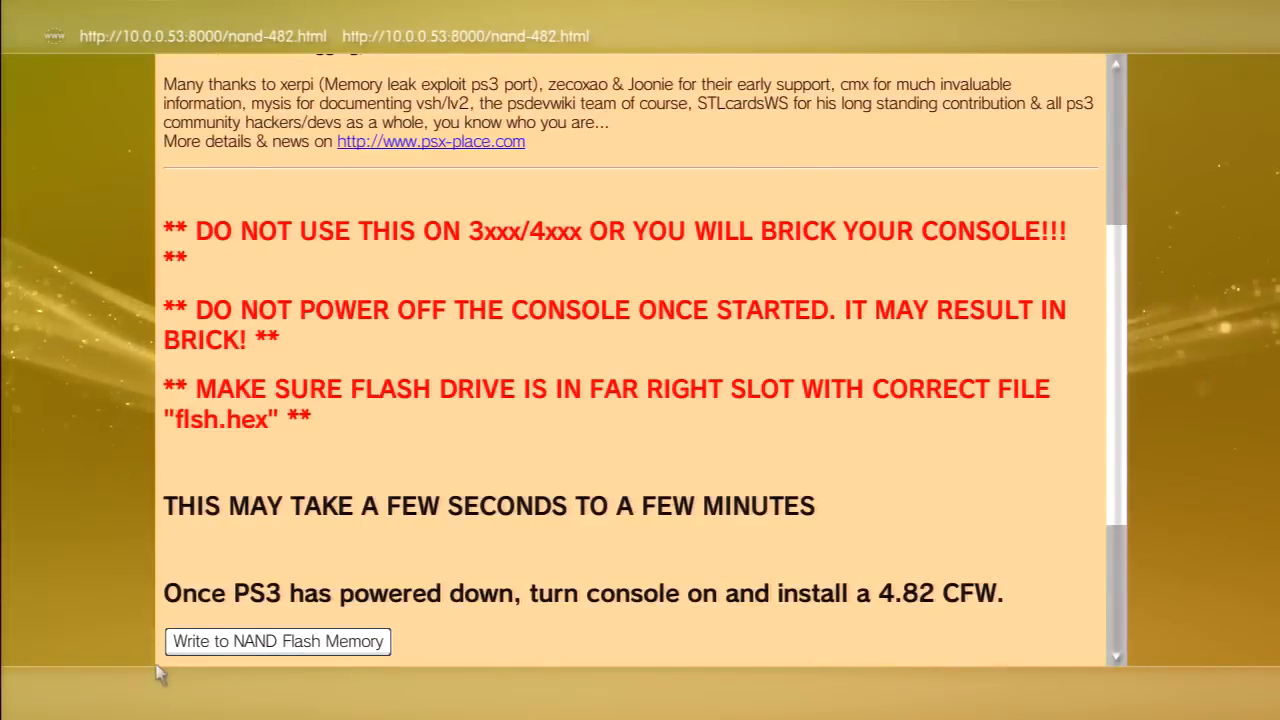
pyautogui.scroll(-3)
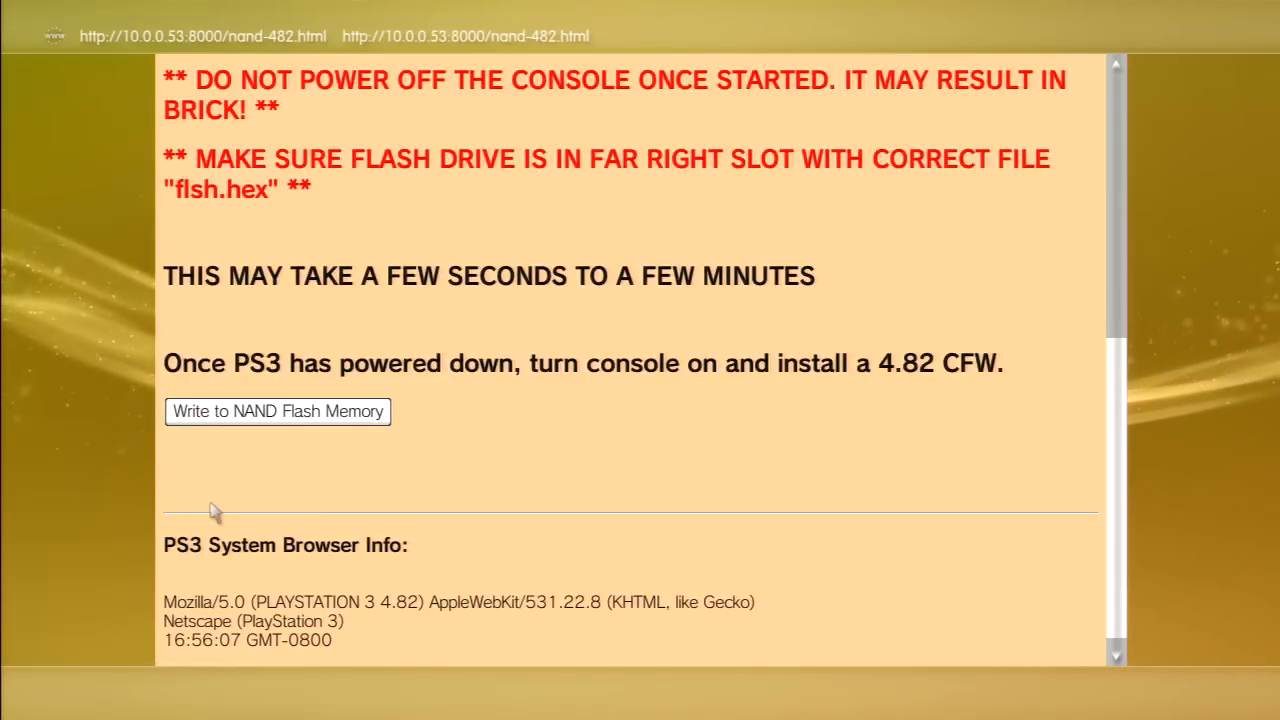
pyautogui.moveTo(233, 440)
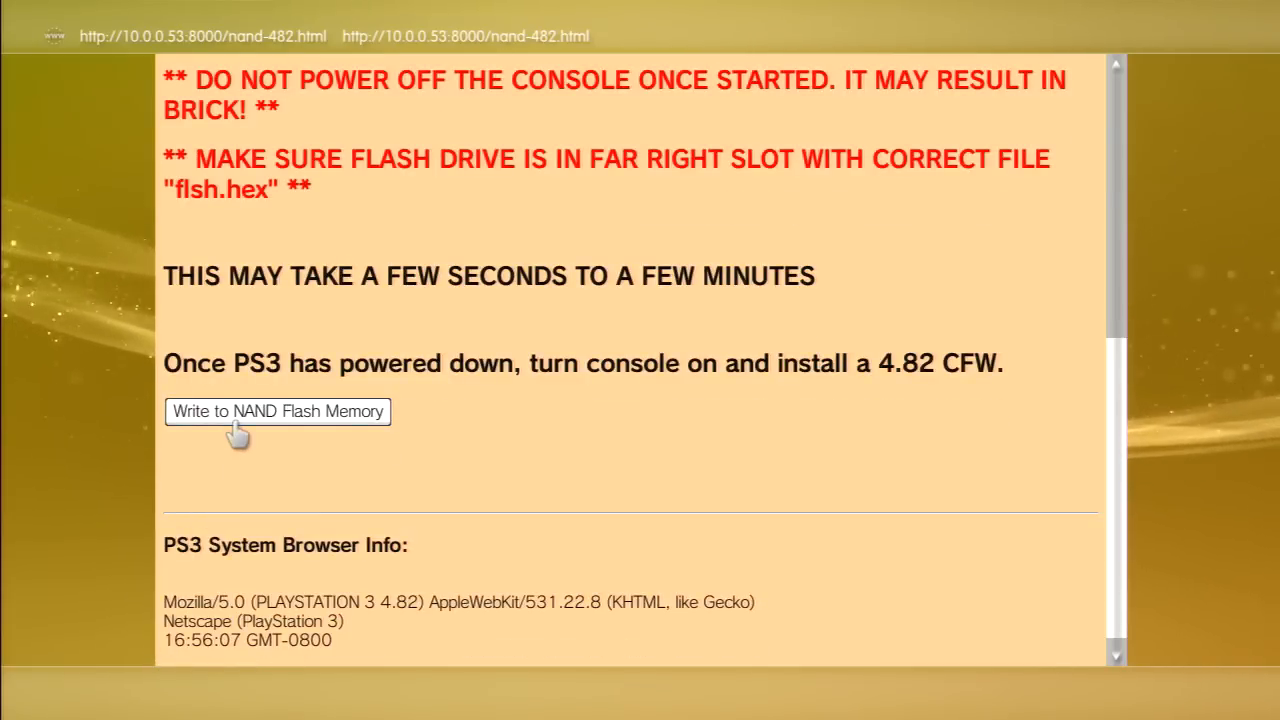
pyautogui.click(278, 412)
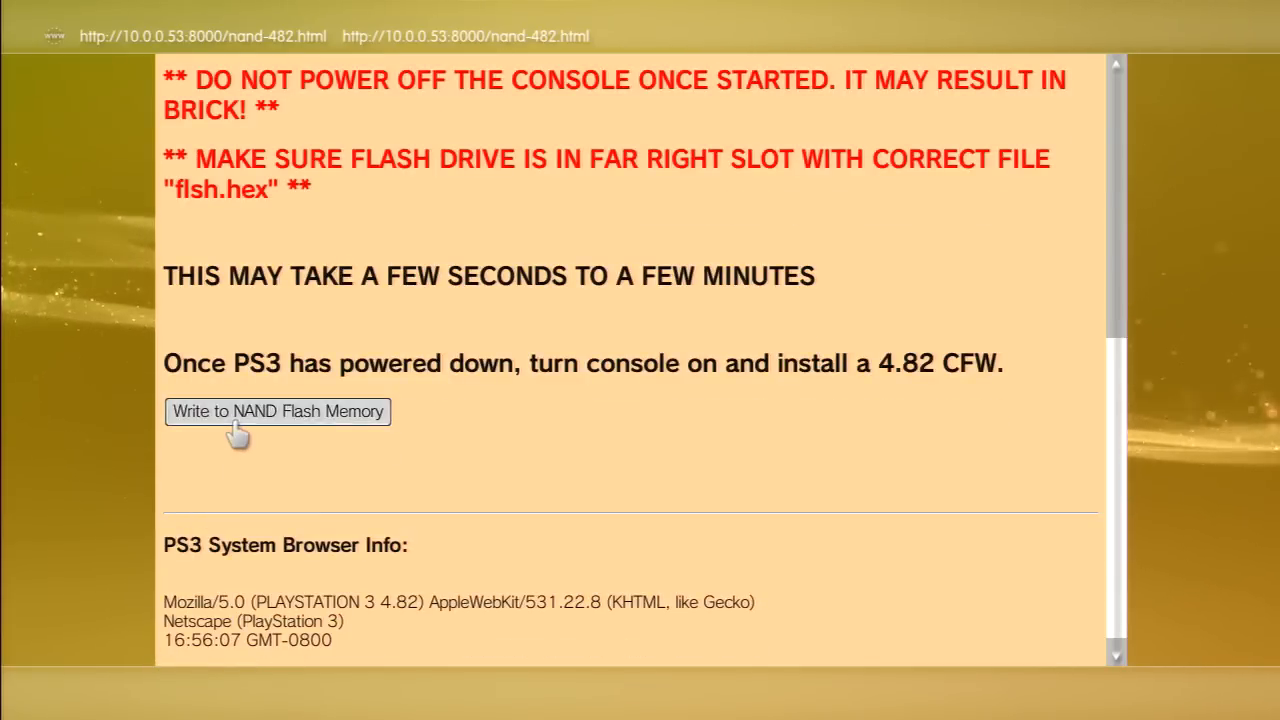
pyautogui.click(277, 411)
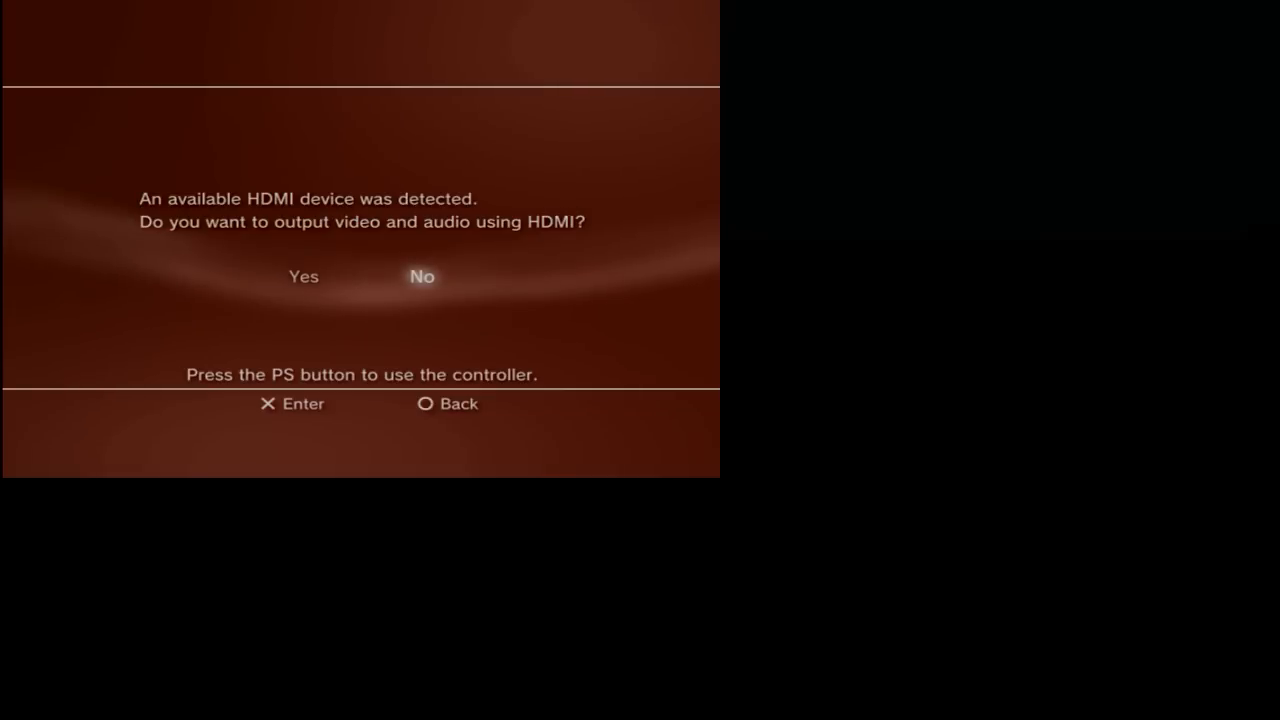
# Answer the HDMI output prompt and dismiss the 'not turned off properly' warning with OK
pyautogui.click(420, 276)
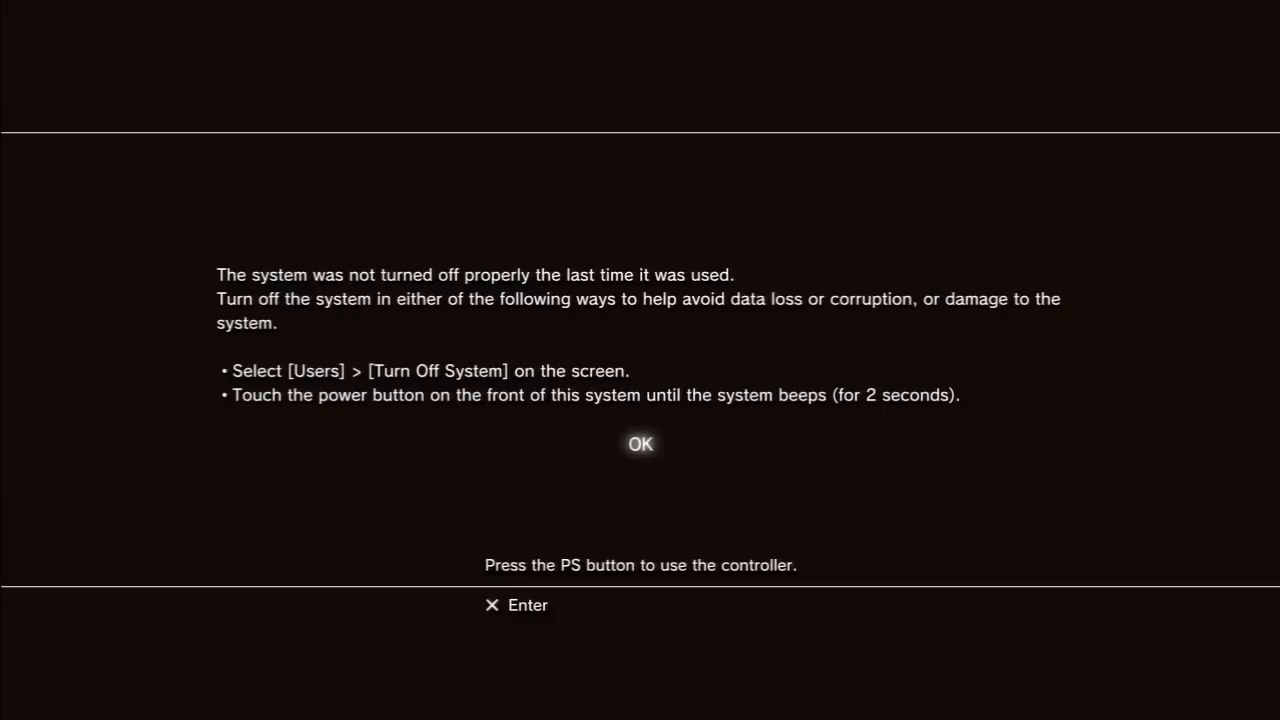
pyautogui.click(640, 443)
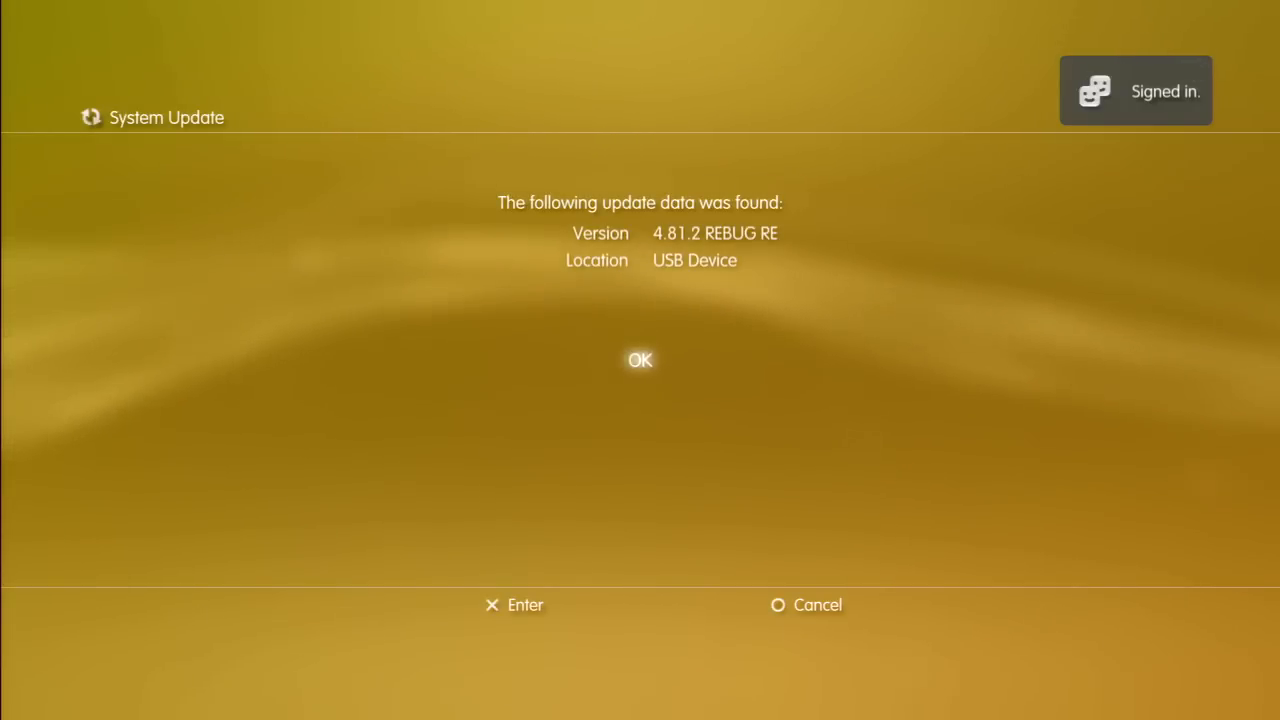
# Start the USB 4.81.2 REBUG RE update, then leave the corrupted-data error 8002F957
pyautogui.click(640, 360)
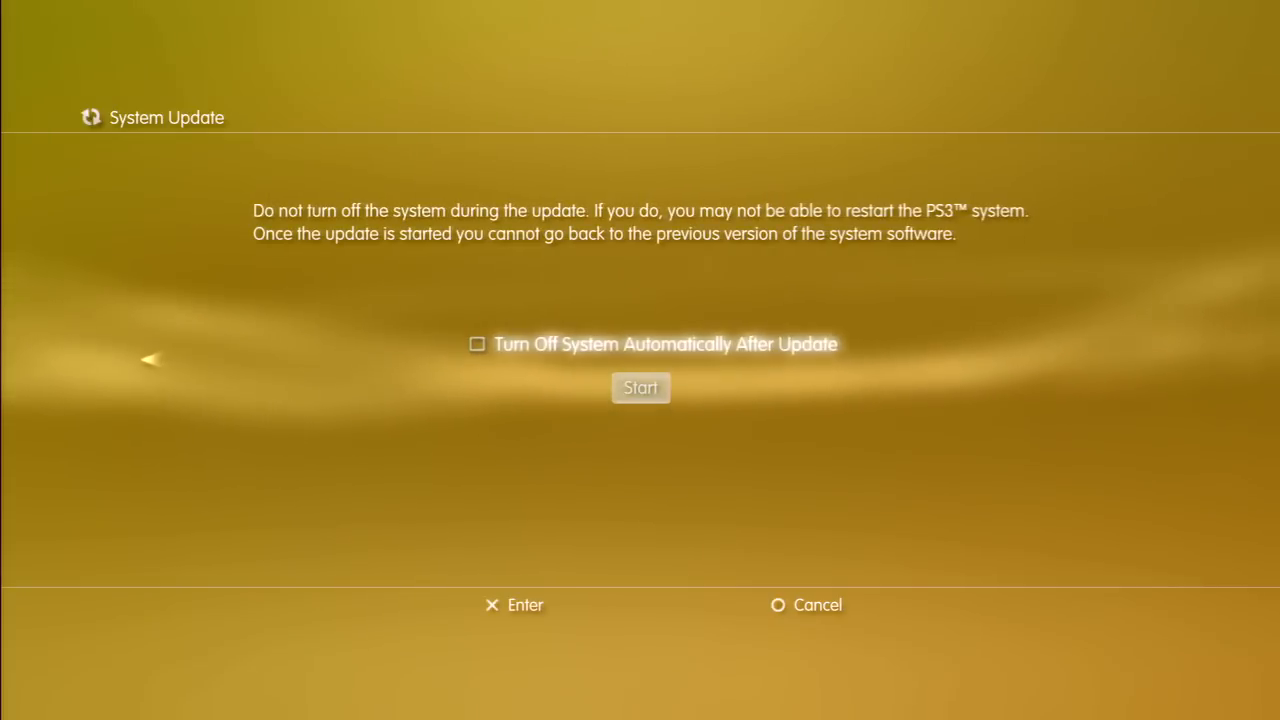
pyautogui.click(640, 388)
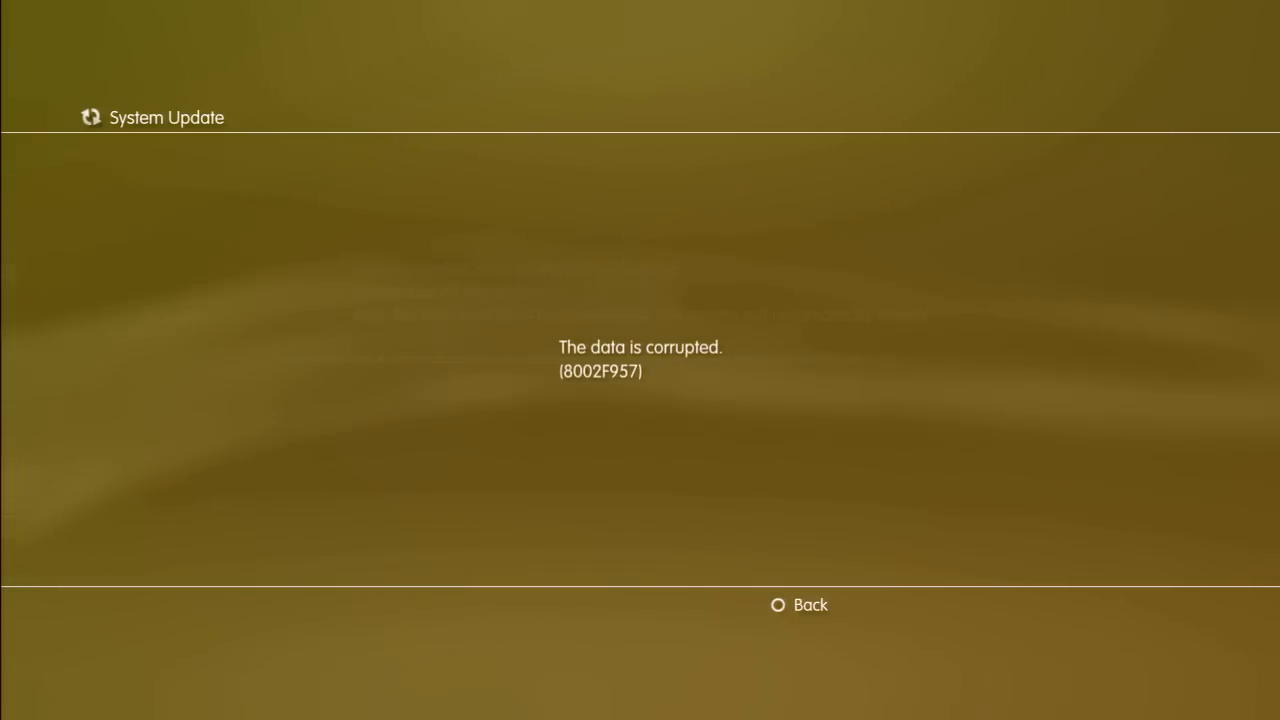
pyautogui.click(799, 604)
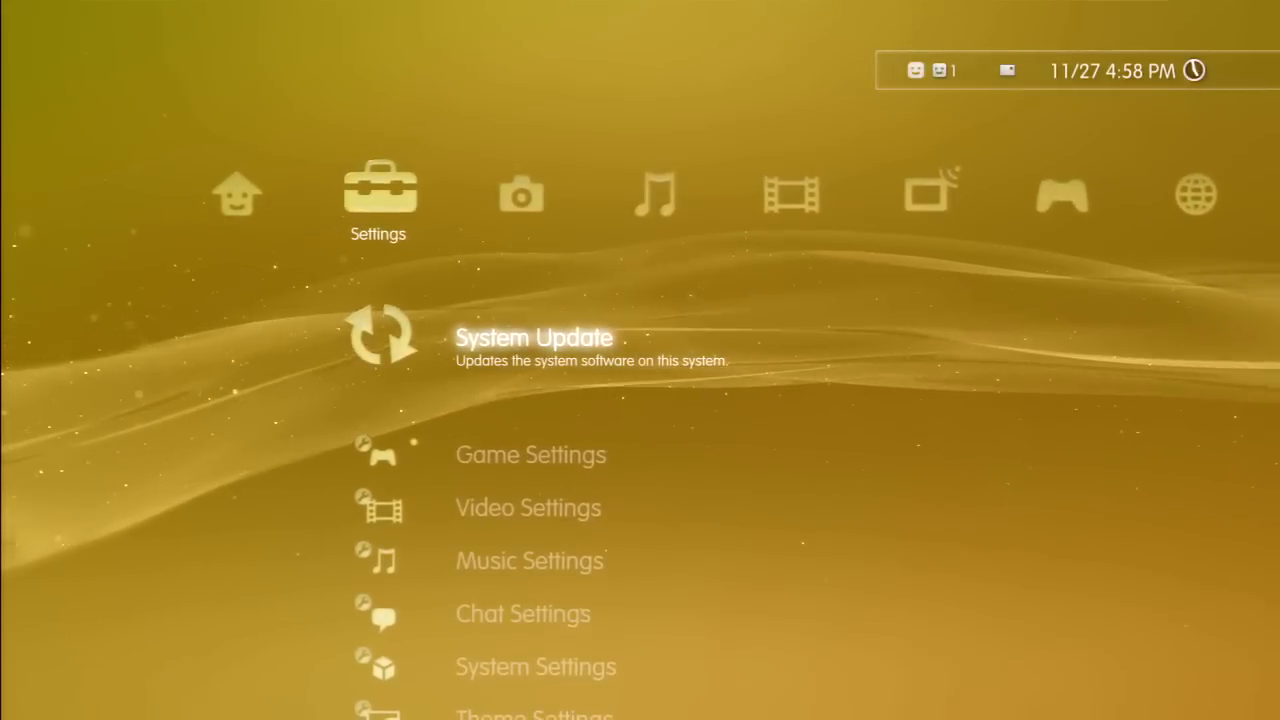